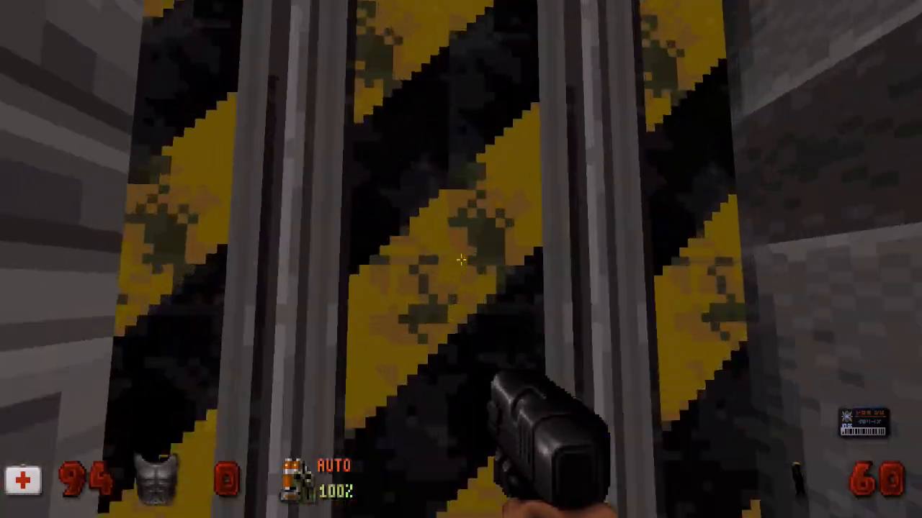
- Walk through to the barred area and pick up the chaingun cannon ammo
{"action": "key", "text": "W"}
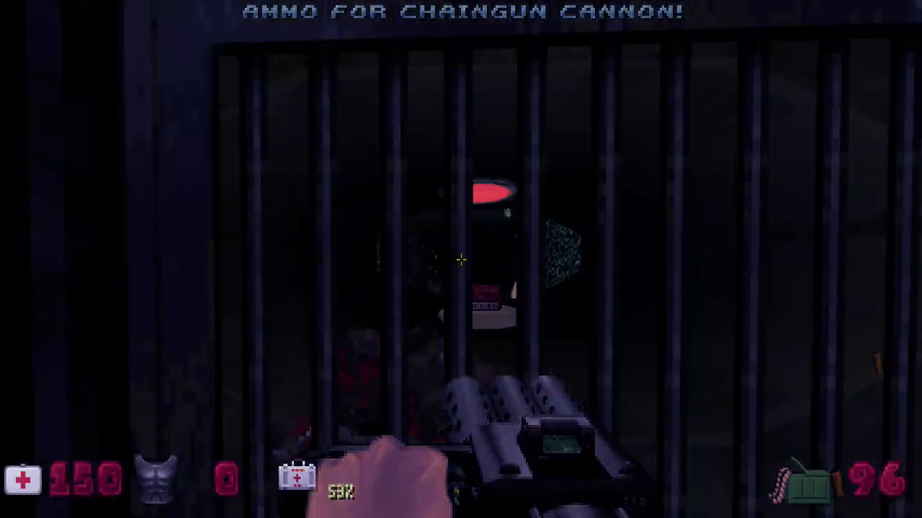
- Walk down the city street and activate the jetpack beside the red neon sign
{"action": "left_click", "coordinate": [461, 259]}
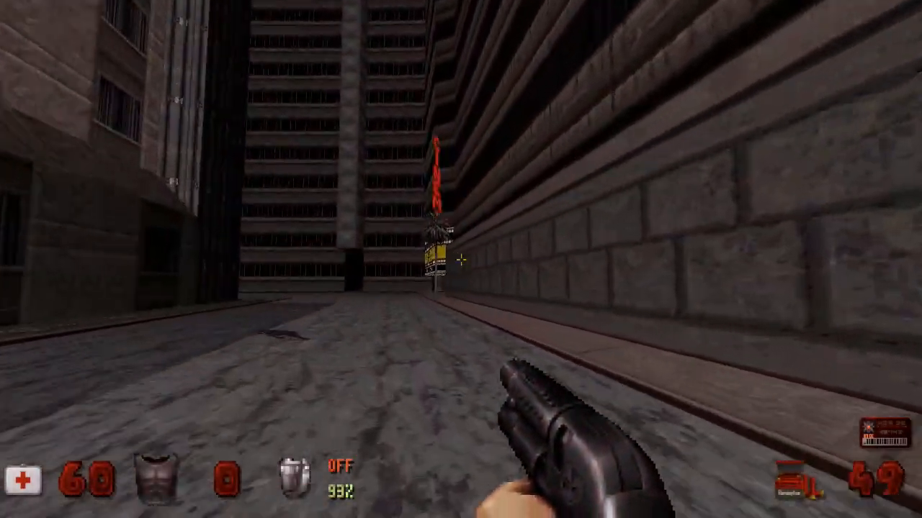
{"action": "key", "text": "j"}
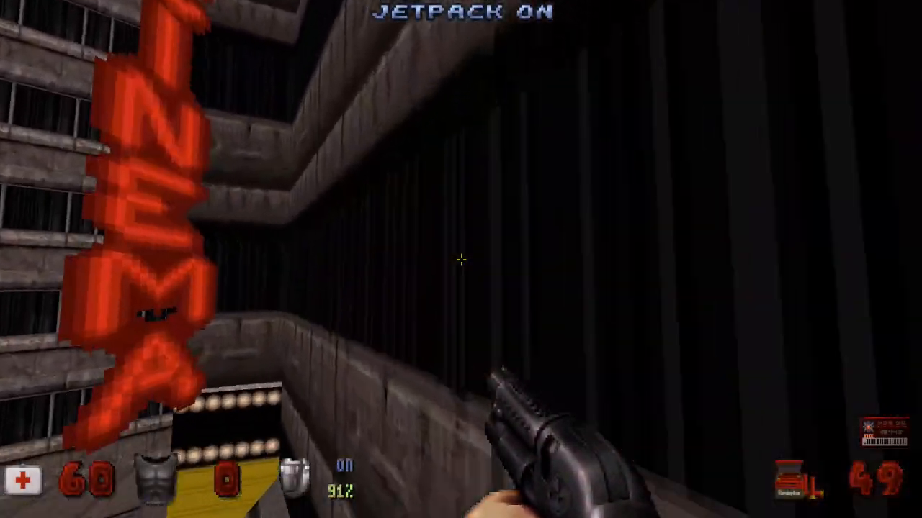